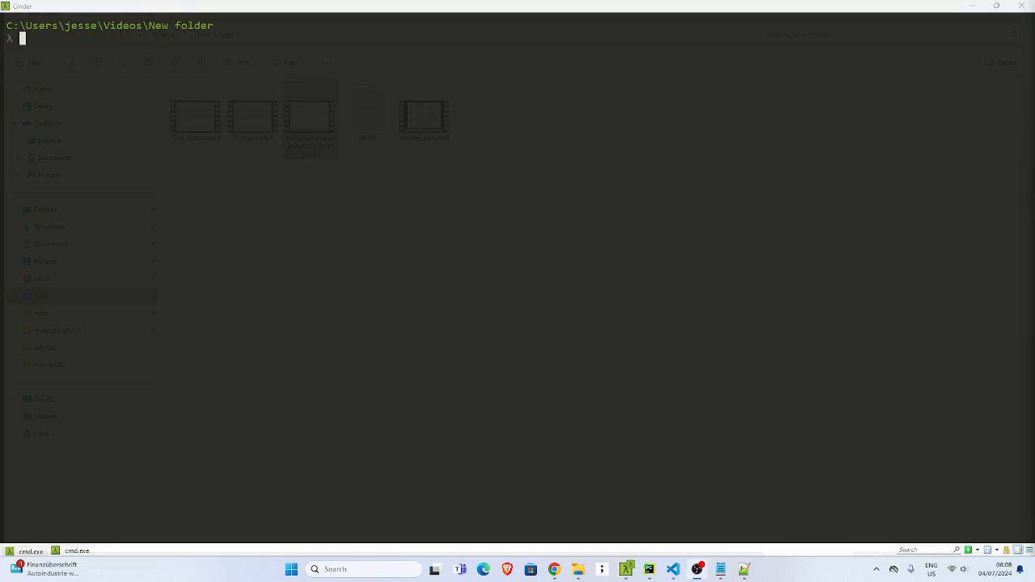
mouse_move(745, 465)
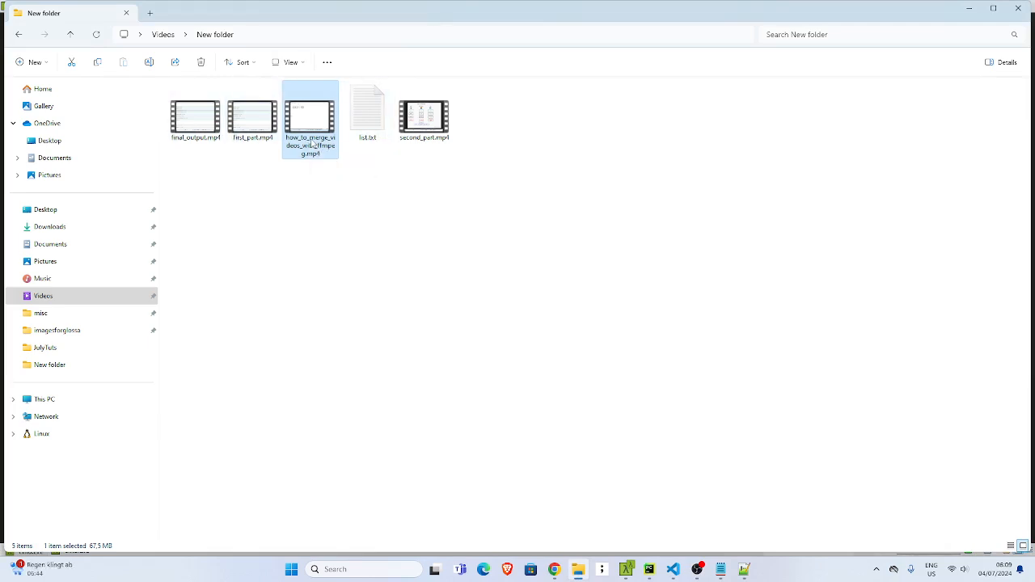
List the New folder's files in Cmder and select how_to_merge_videos_with_ffmpeg.mp4 in the output.
double_click(310, 117)
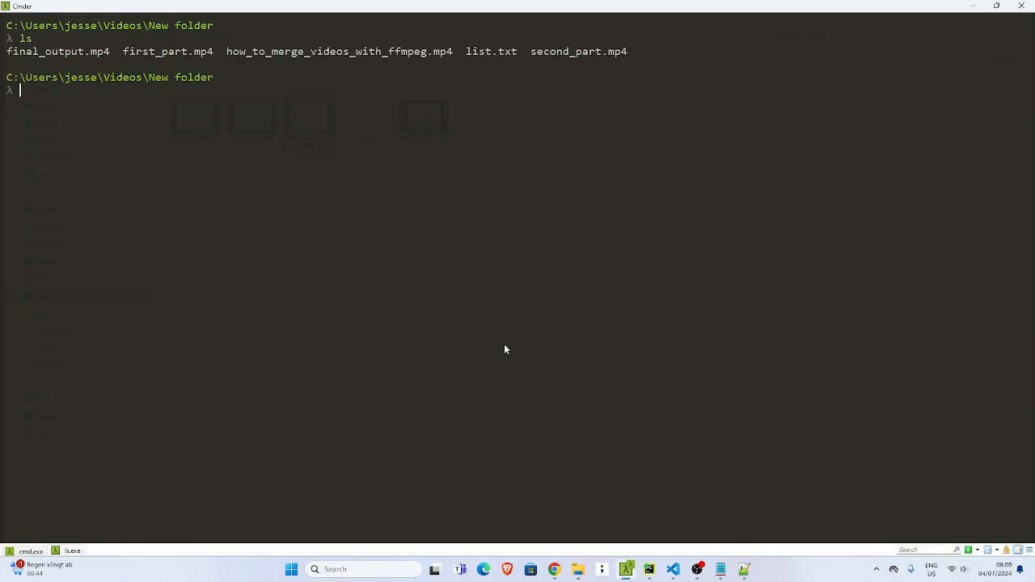
double_click(283, 51)
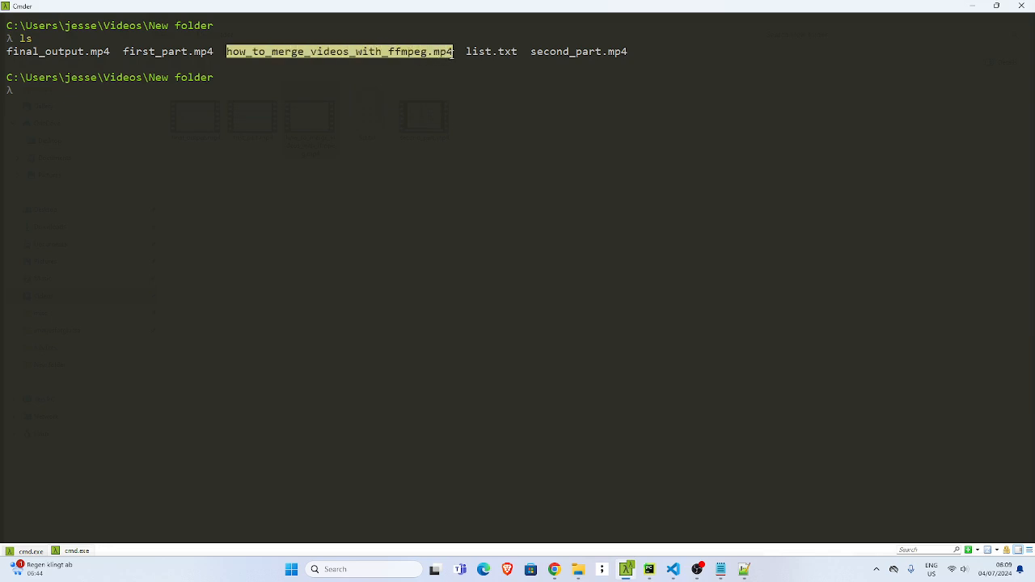
mouse_move(174, 128)
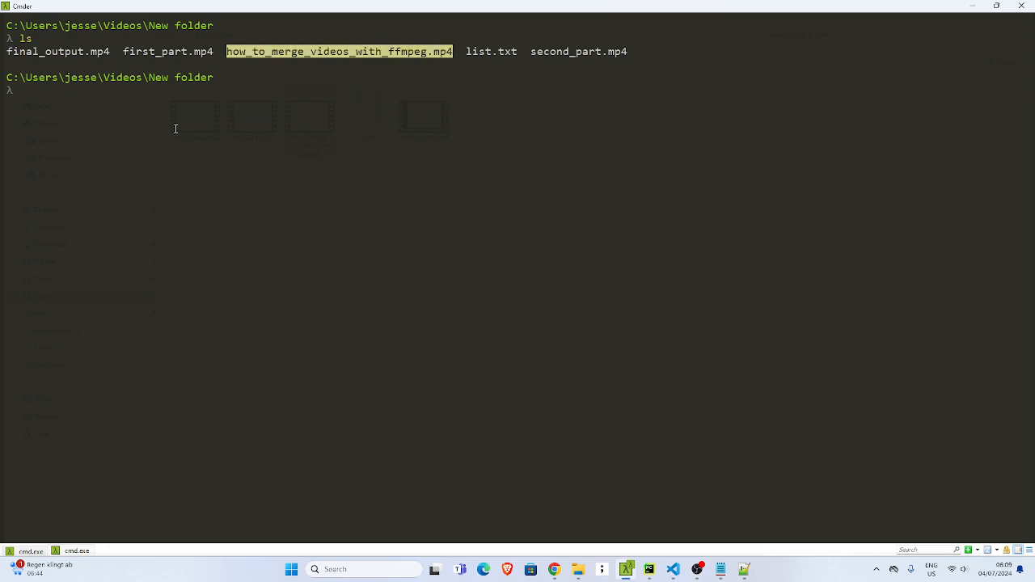
Enter ffmpeg.exe -i how_to_merge_videos_with_ffmpeg.mp4 -filter:a "volume=19.0" as the command's input and filter.
text(m)
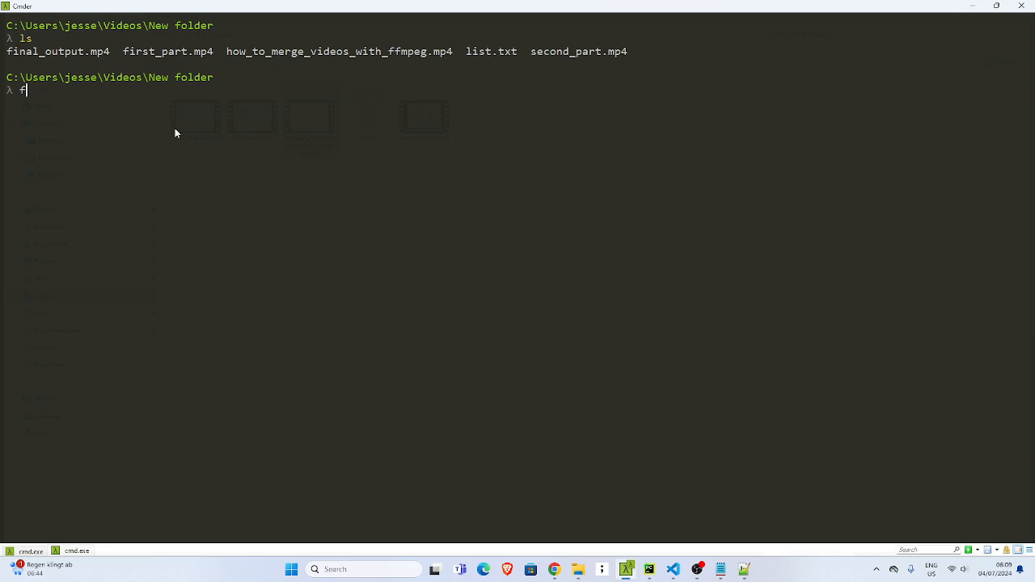
text(fmpeg.exe)
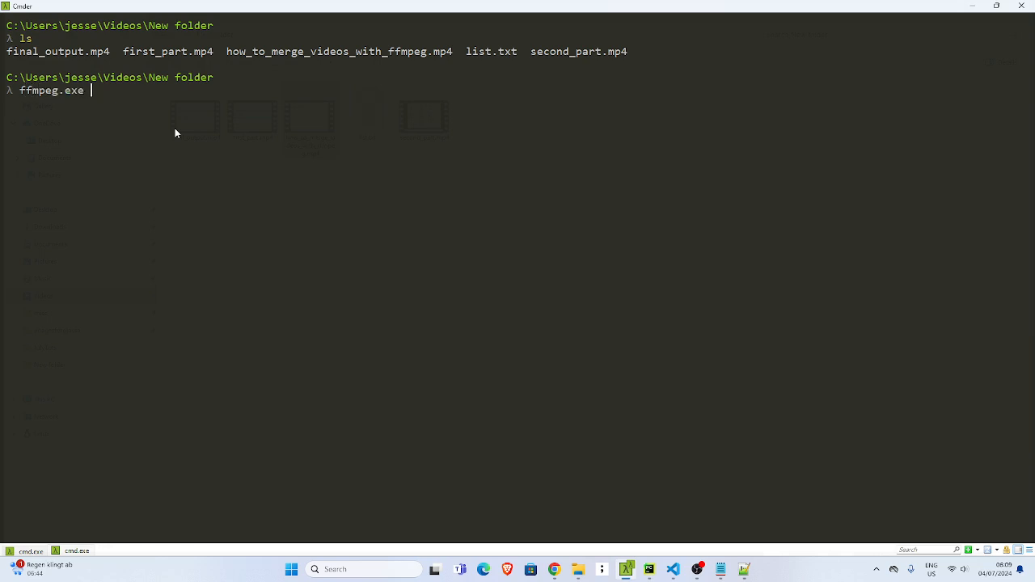
text(-i how_to_merge_videos_with_ffmpeg.mp4 -fi)
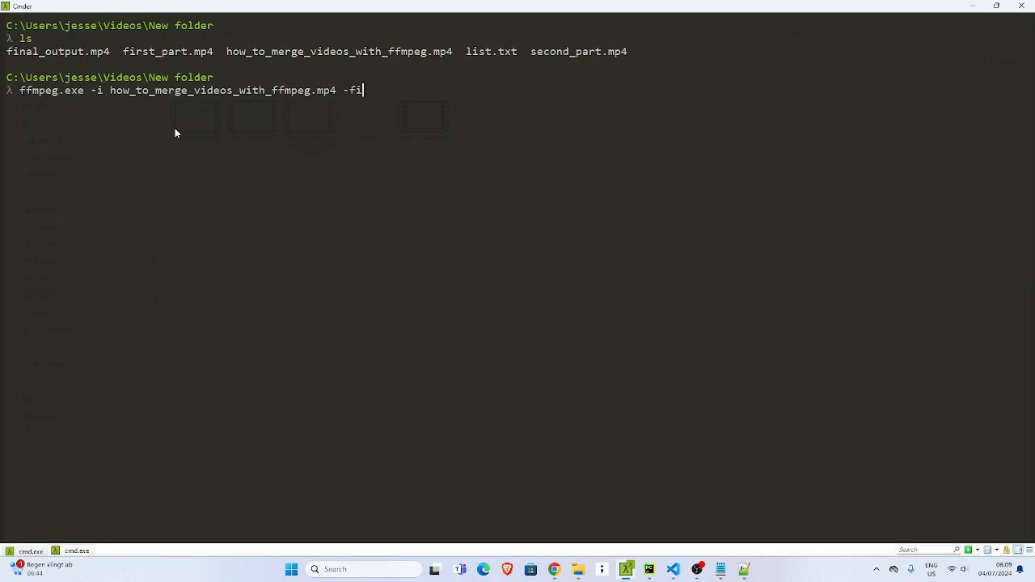
text(lter:)
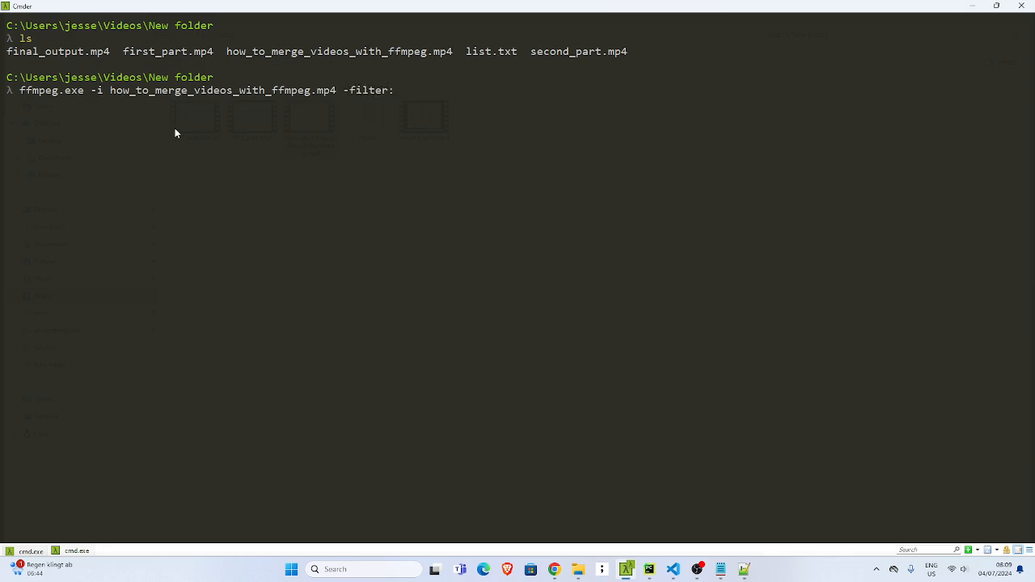
text(a)
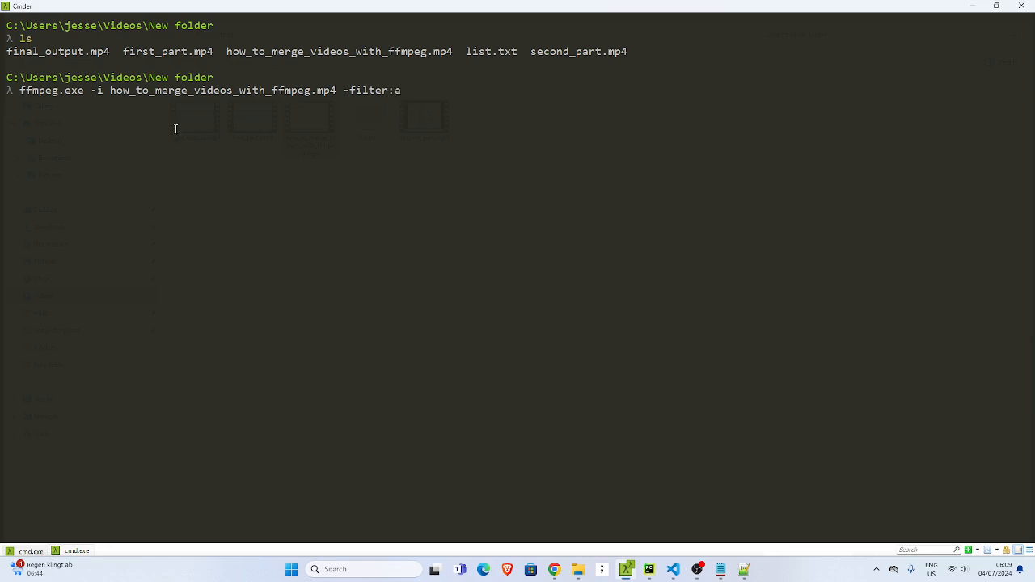
text("volumn)
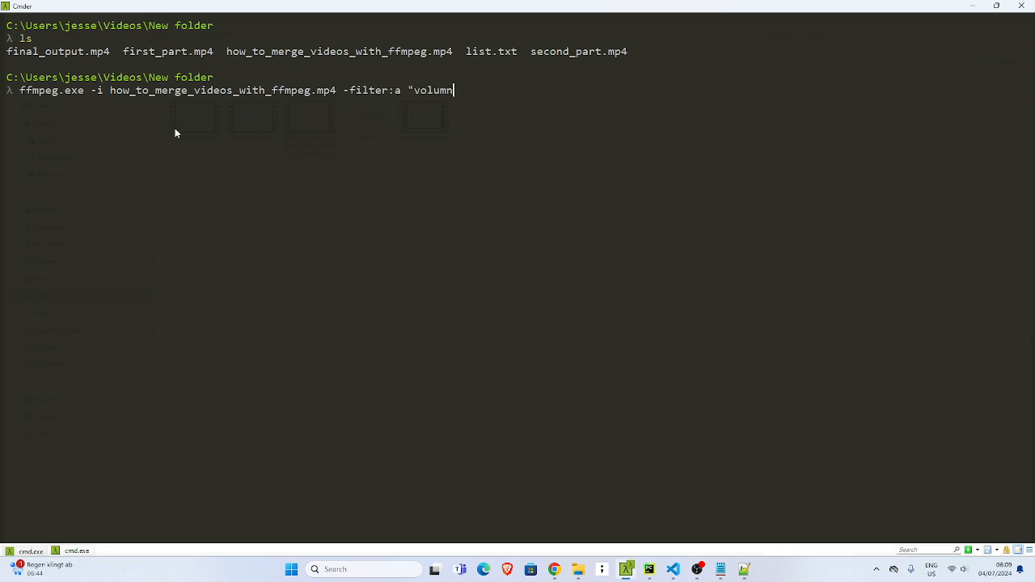
text(e=17)
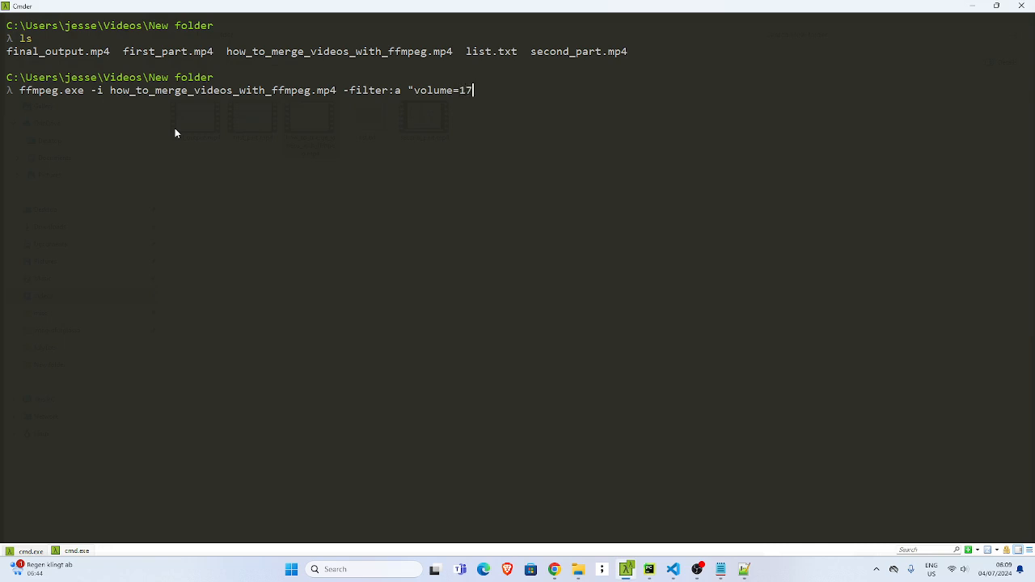
text(.0)
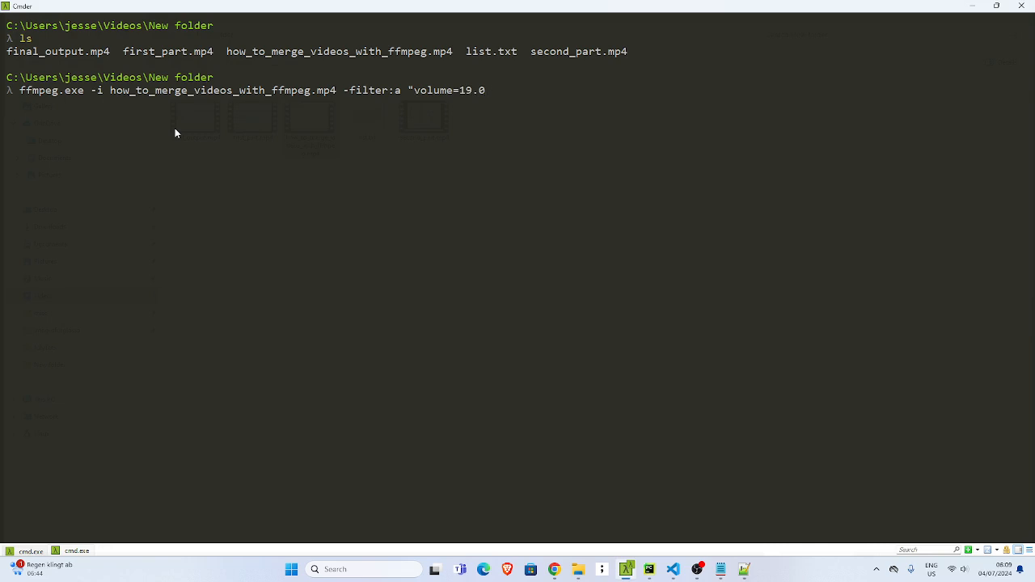
text(")
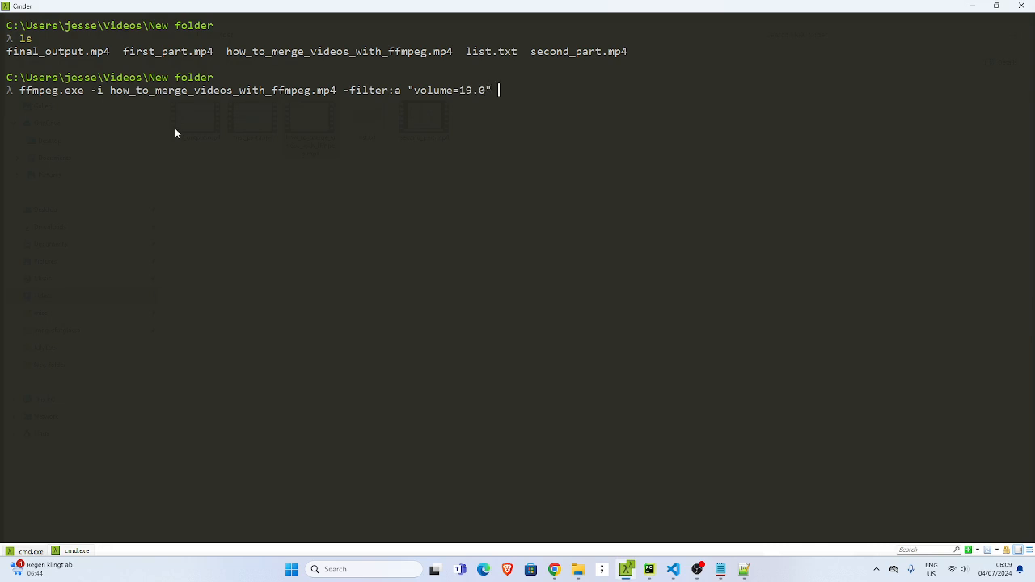
Drop the -c:v copy option and name the output how_to_merge_videos_with_ffmpeg_audio_increased.mp4.
text(-c:v)
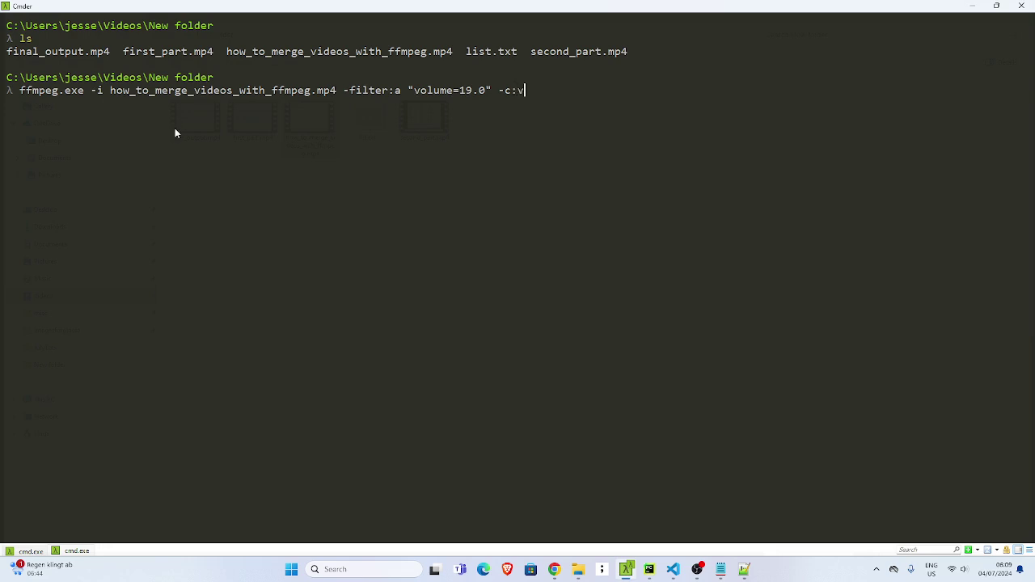
text(copy ou)
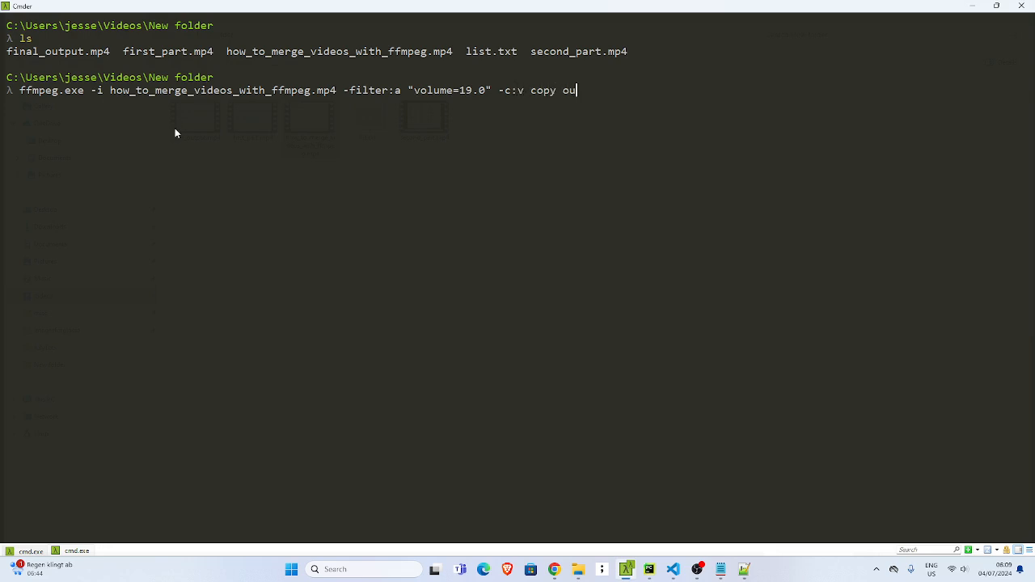
text(tpu)
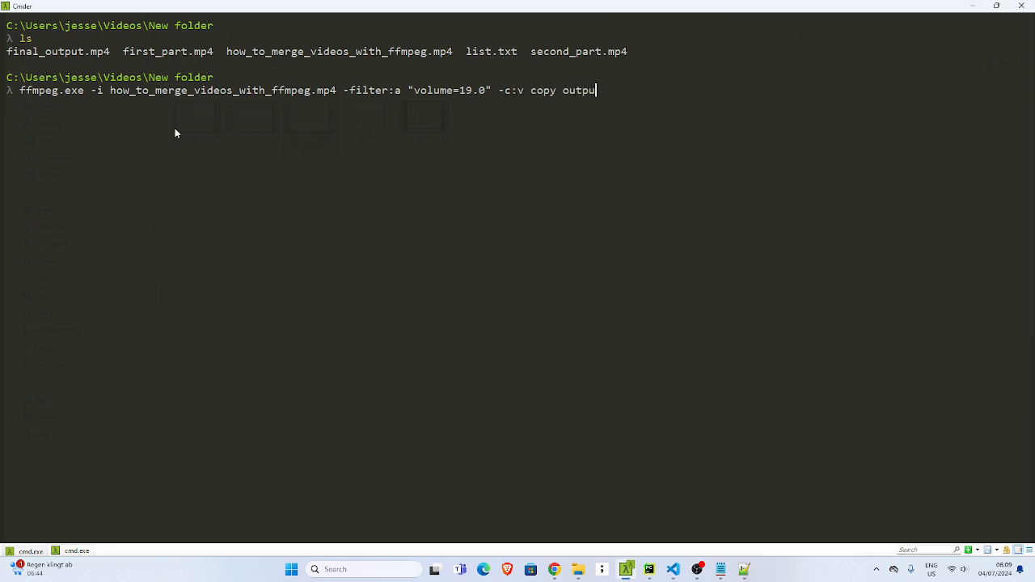
key(Backspace)
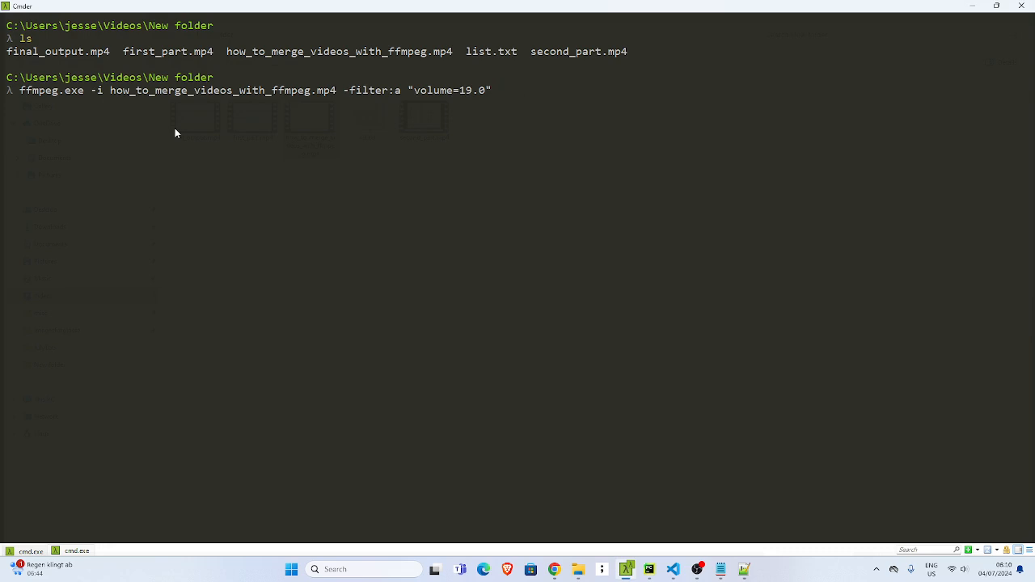
text(how_to_merge_videos_with_ffmpeg.mp4)
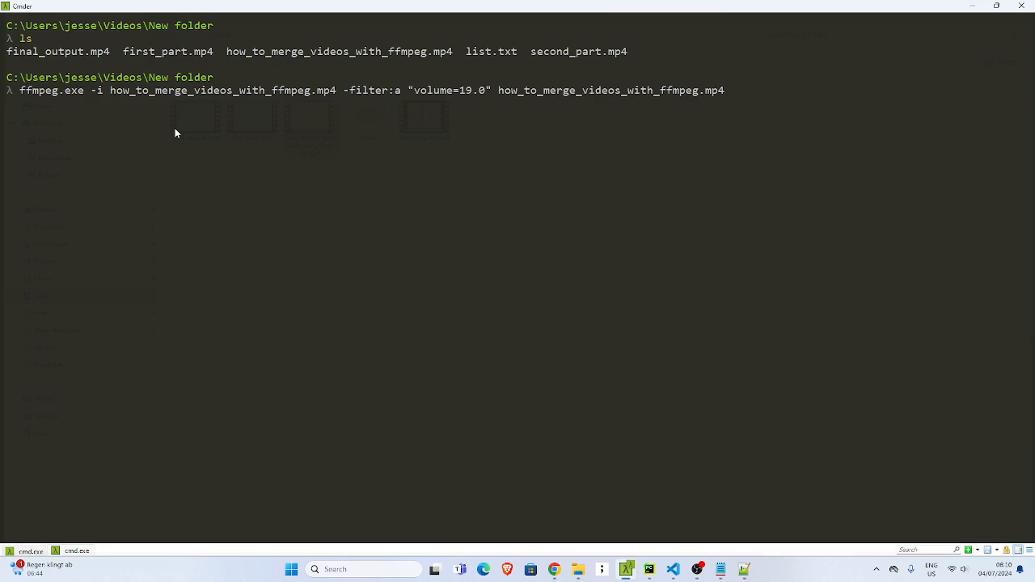
text(_)
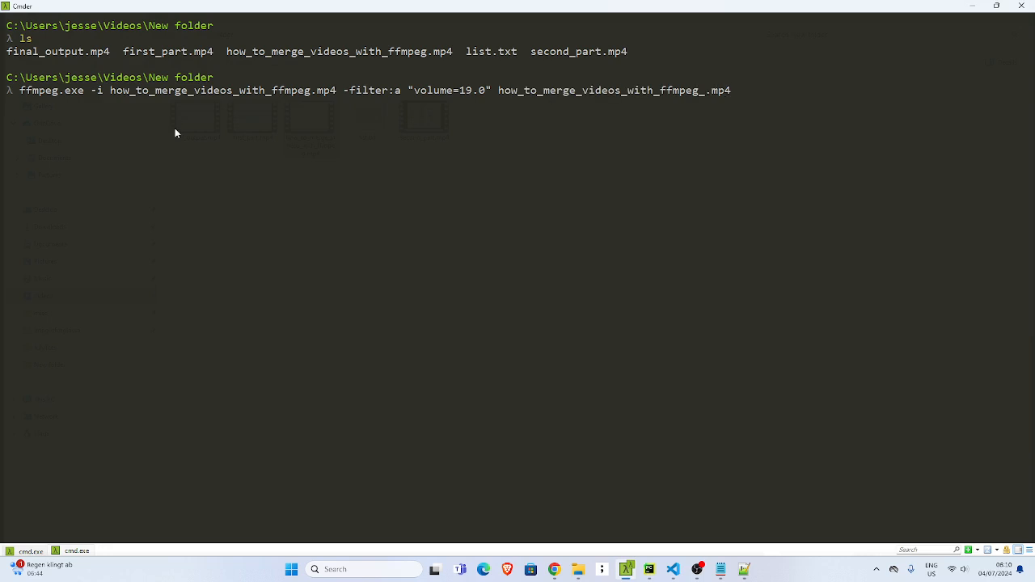
text(audio_in)
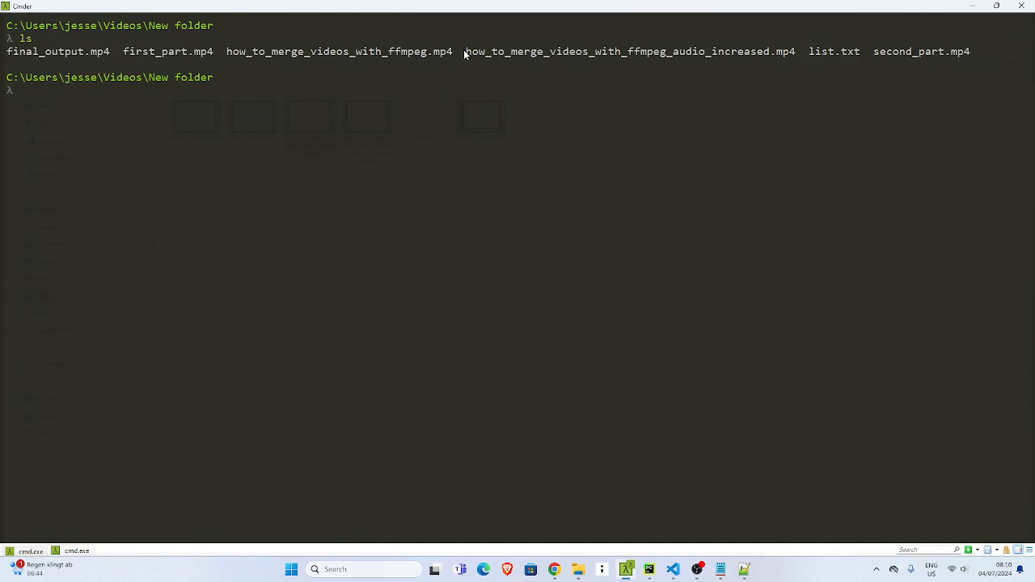
Open how_to_merge_videos_with_ffmpeg_audio_increased.mp4 from File Explorer in Media Player.
double_click(623, 51)
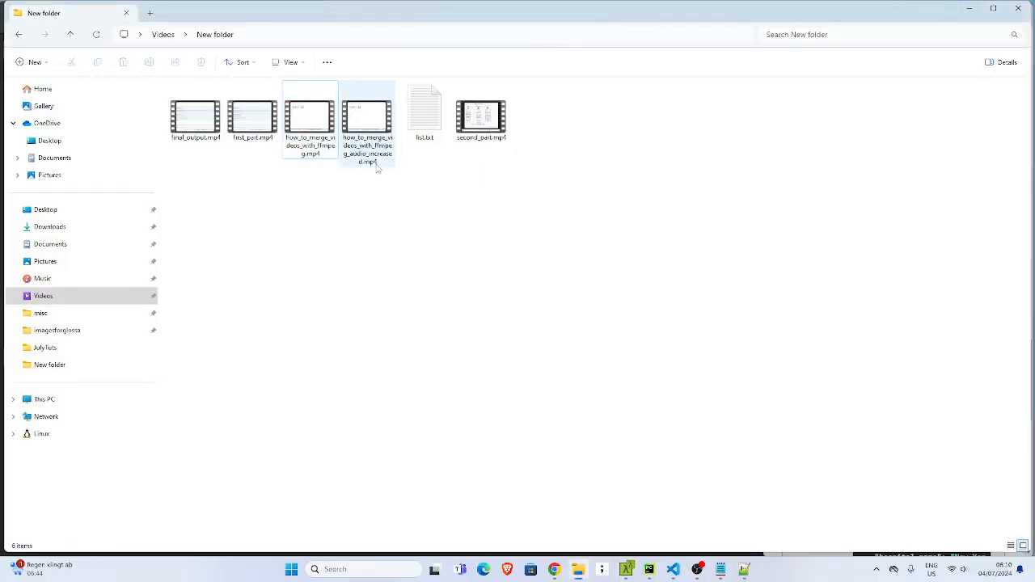
click(367, 121)
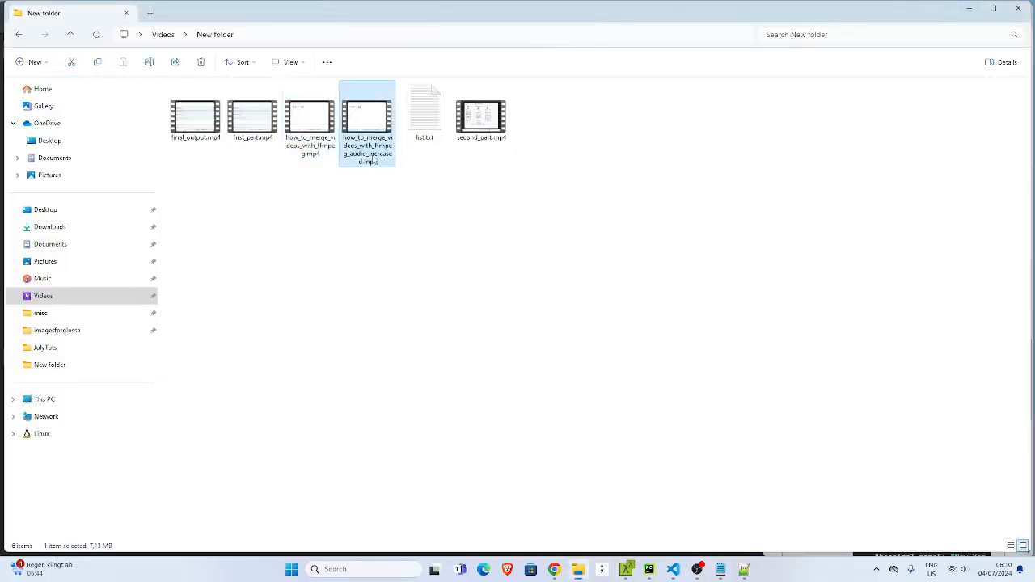
double_click(367, 114)
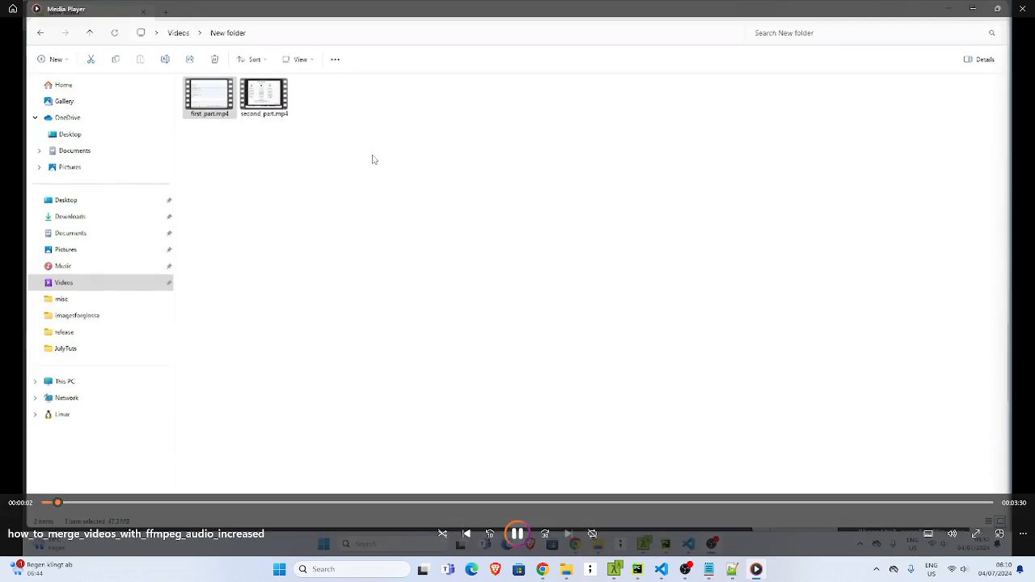
click(208, 97)
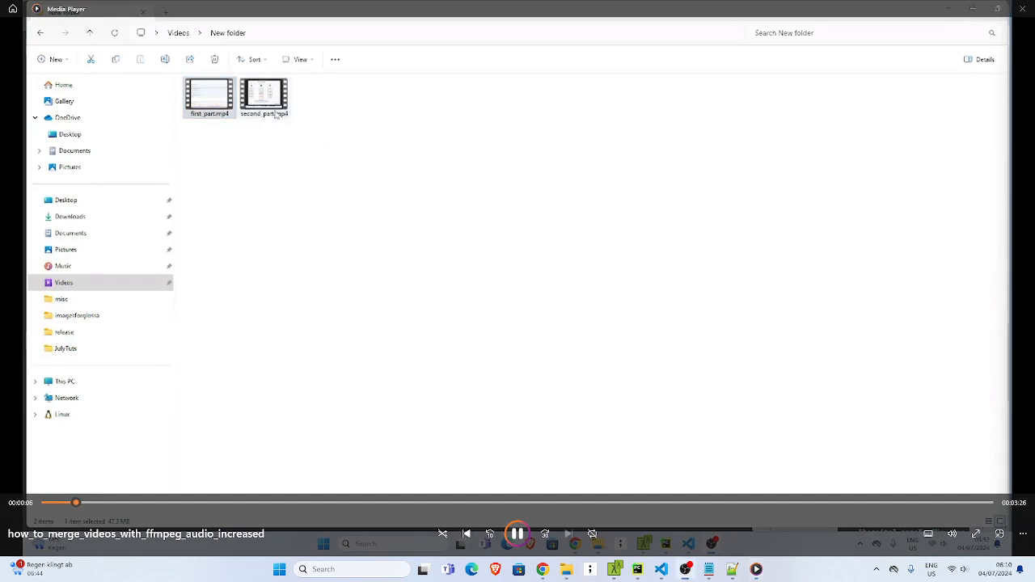
click(208, 93)
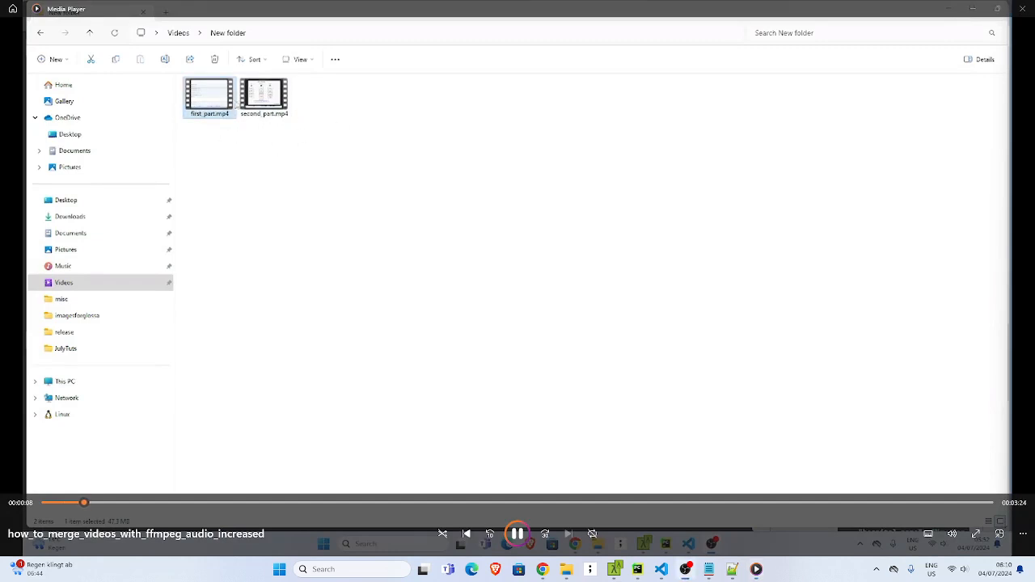